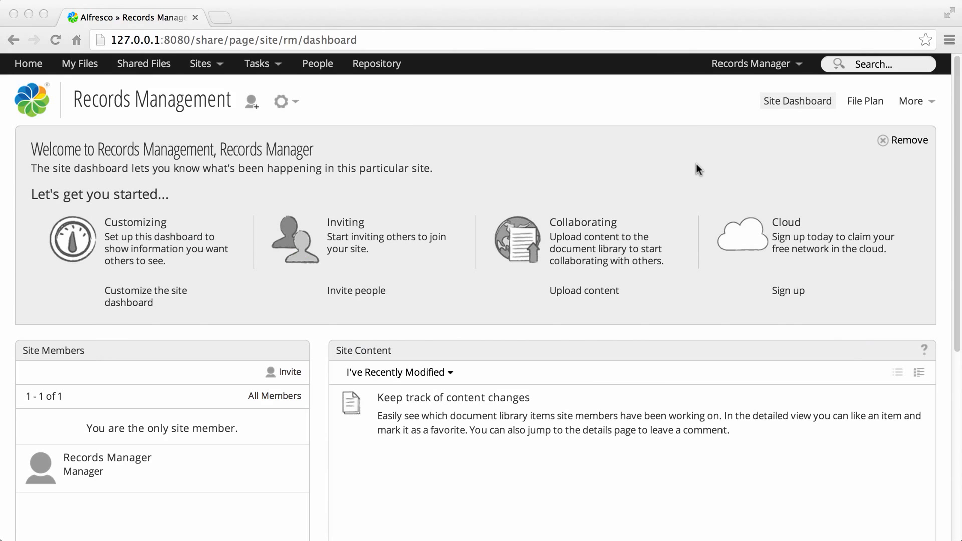
Step: Open the File Plan, showing the Miscellaneous Files and Reports categories
click(865, 101)
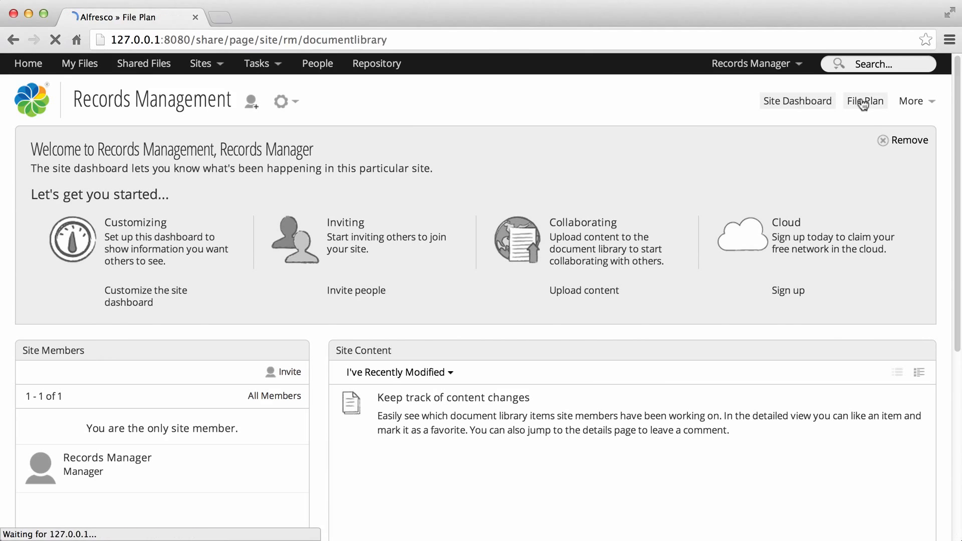
click(864, 101)
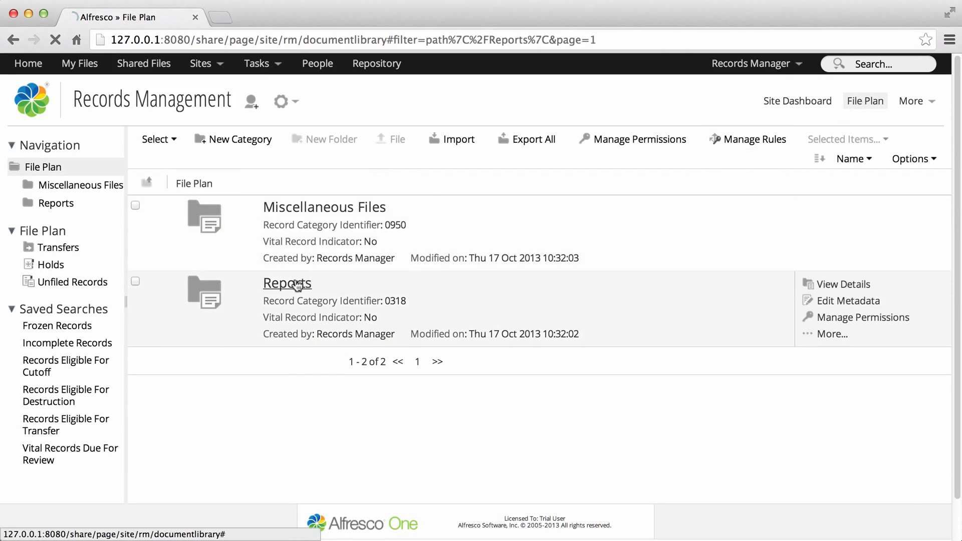
Step: Browse into Reports to see AIS Audit Records, Bi-Weekly Cost Reports, Overtime Reports, and Unit Manning Documents
click(286, 283)
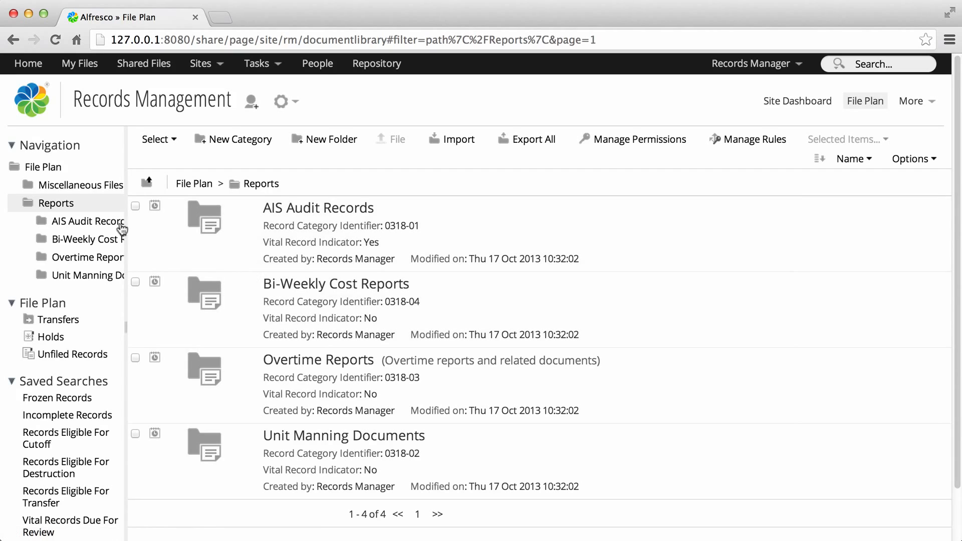
mouse_move(52, 170)
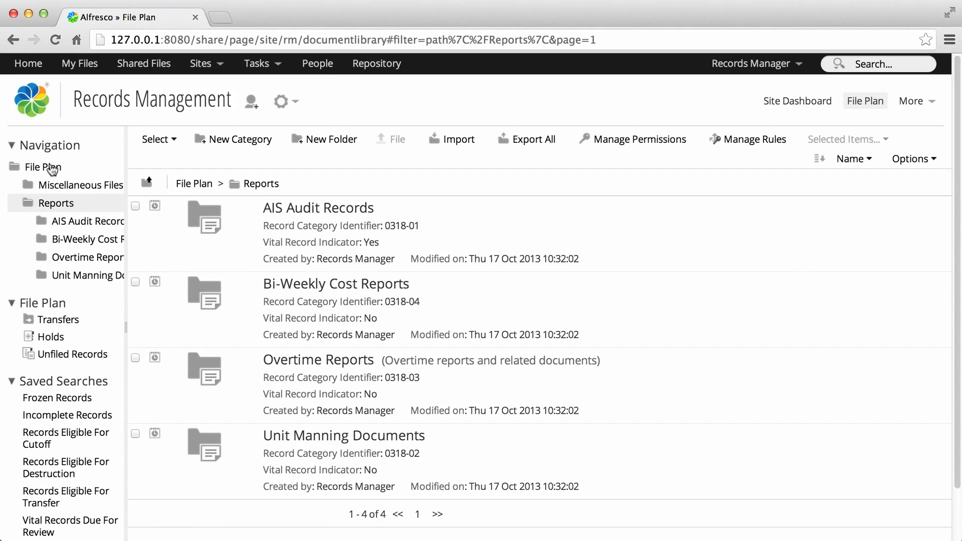
Step: Return to the File Plan top level and start a New Category form
click(42, 167)
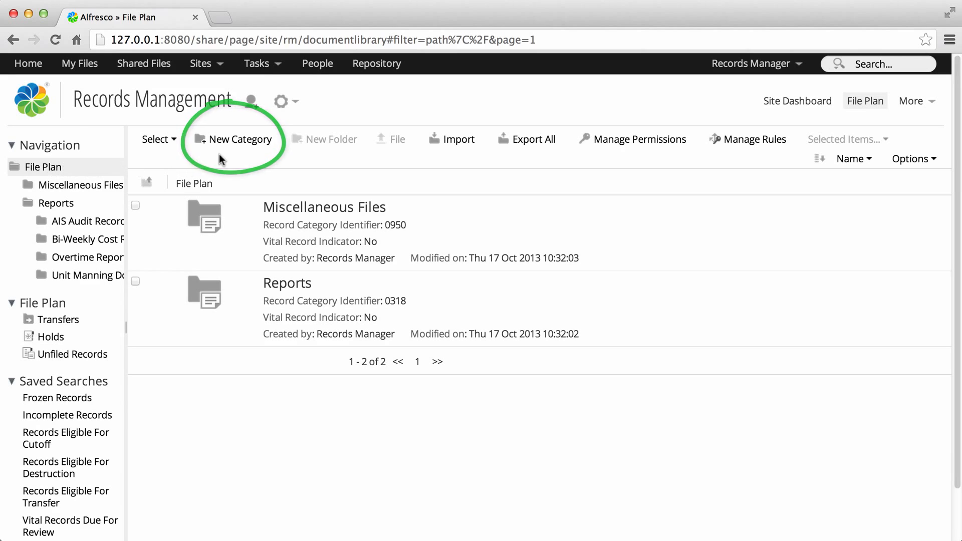
click(238, 138)
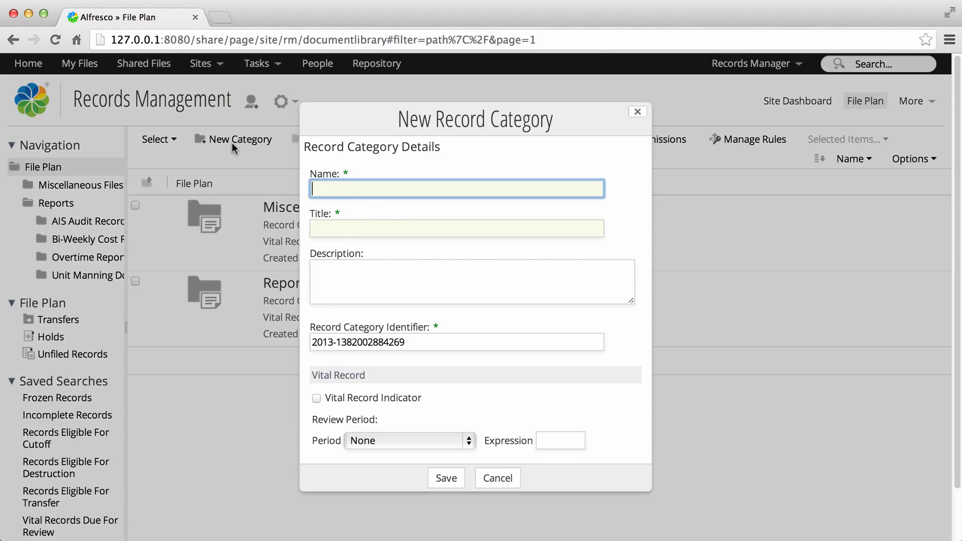
Step: Enter 'Healthcare' as name and title, and 'Employee healthcare records' as description
text(H)
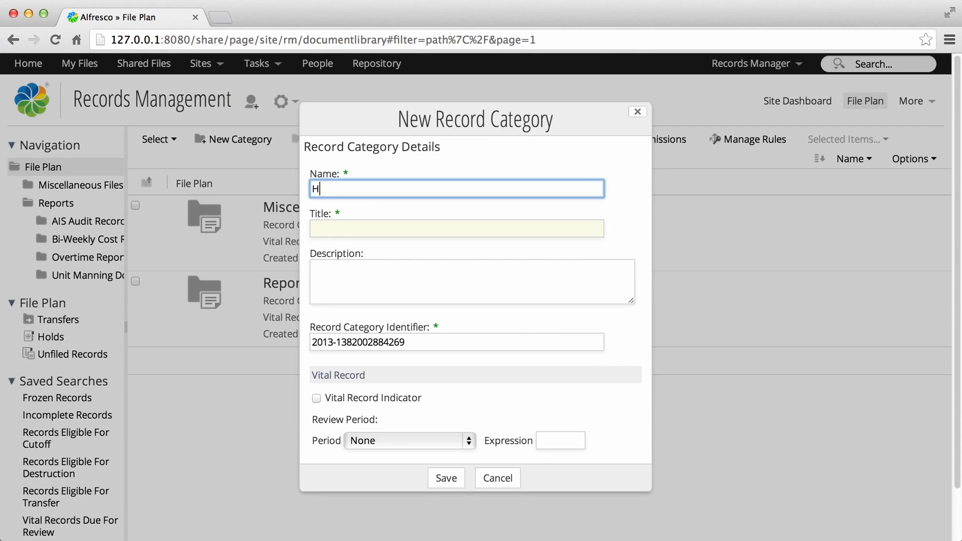
text(ealthcare)
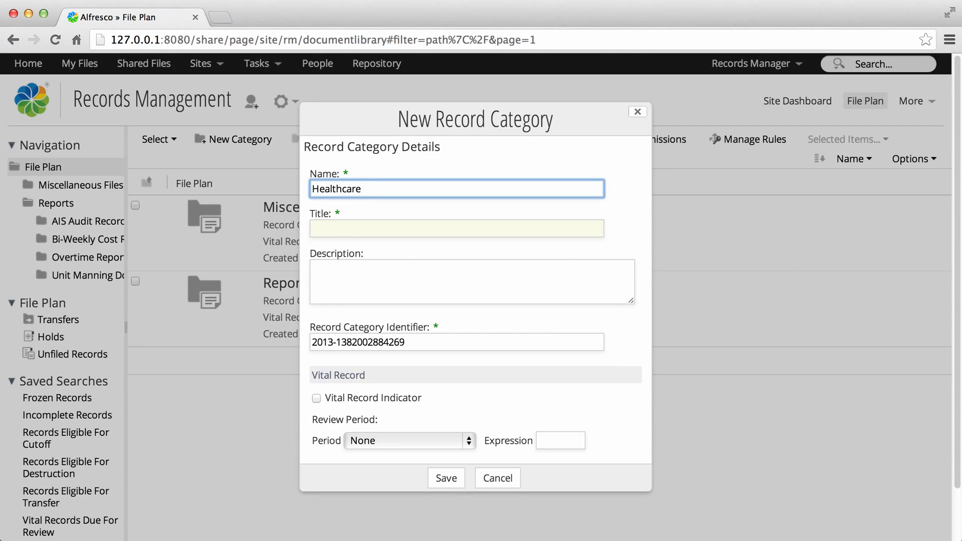
text(Healthcare)
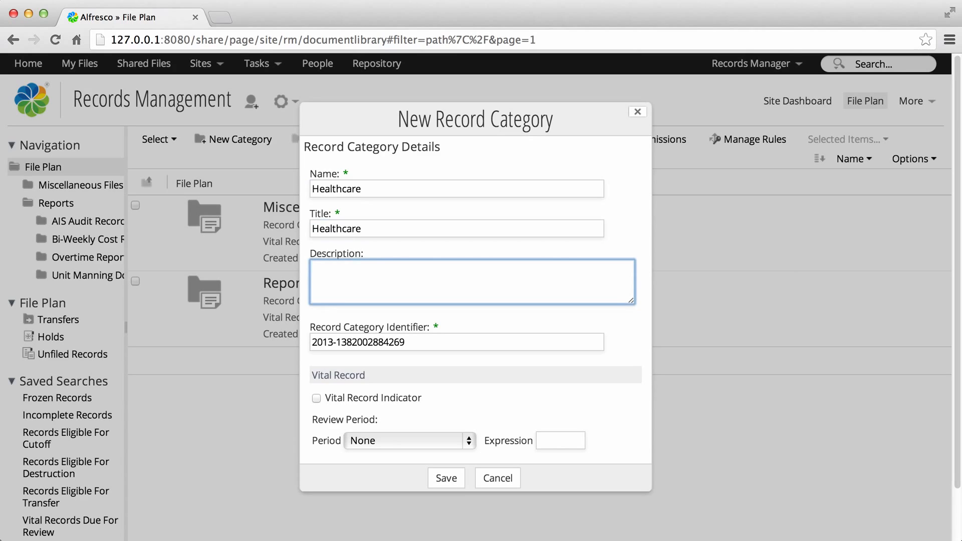
text(Employee health)
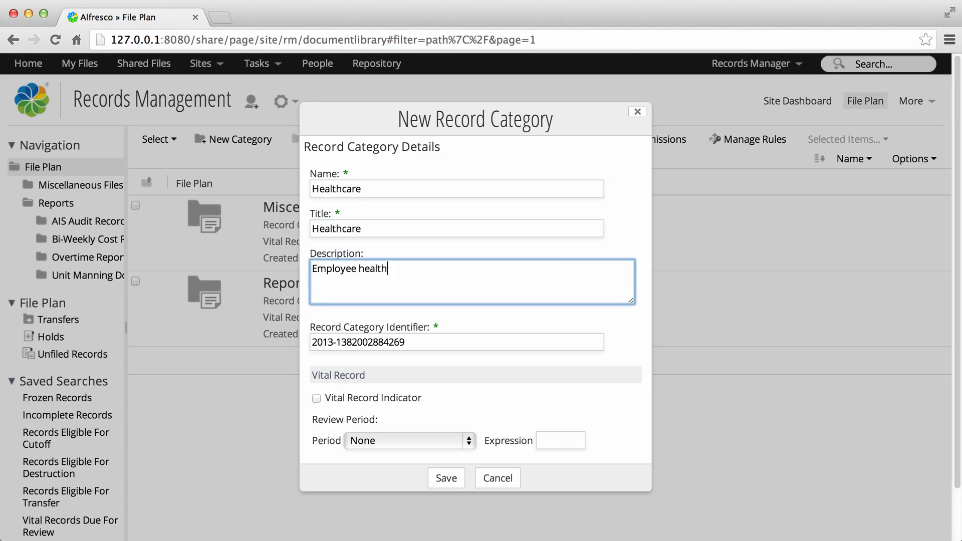
text(care records)
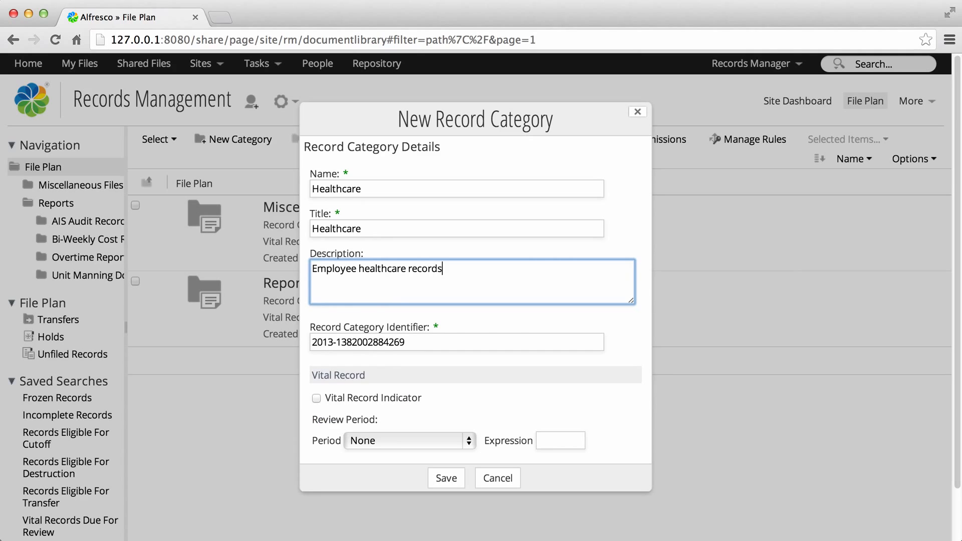
mouse_move(359, 350)
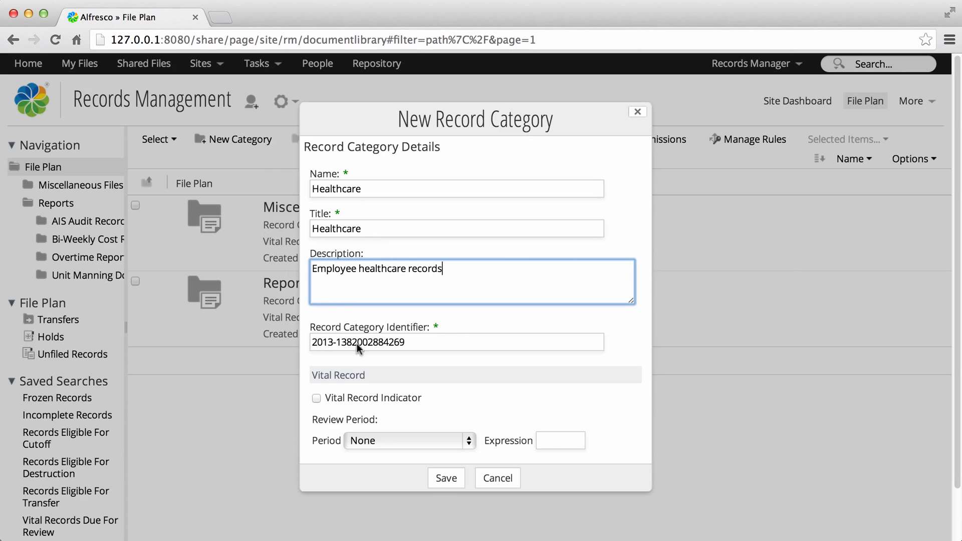
Step: Keep the review period at None and save the Healthcare category
click(408, 440)
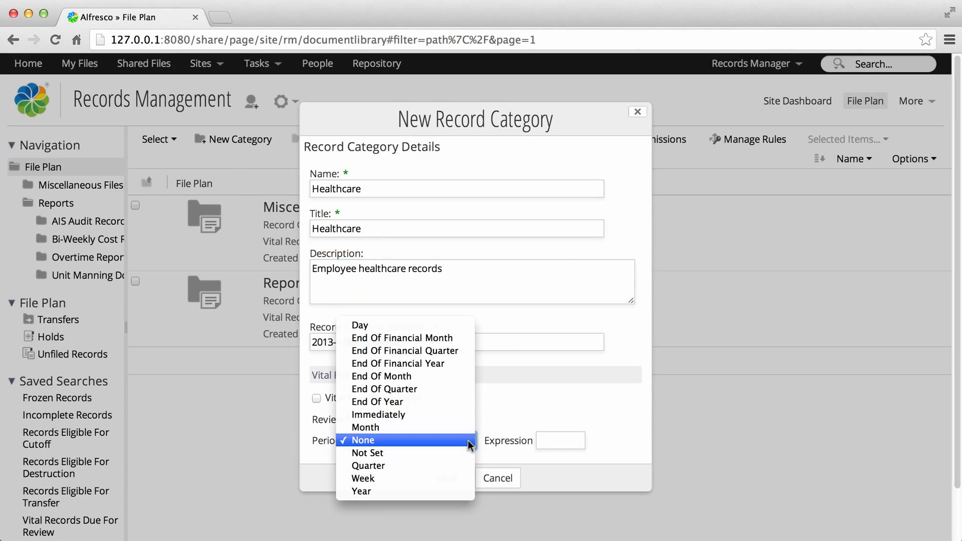
click(363, 440)
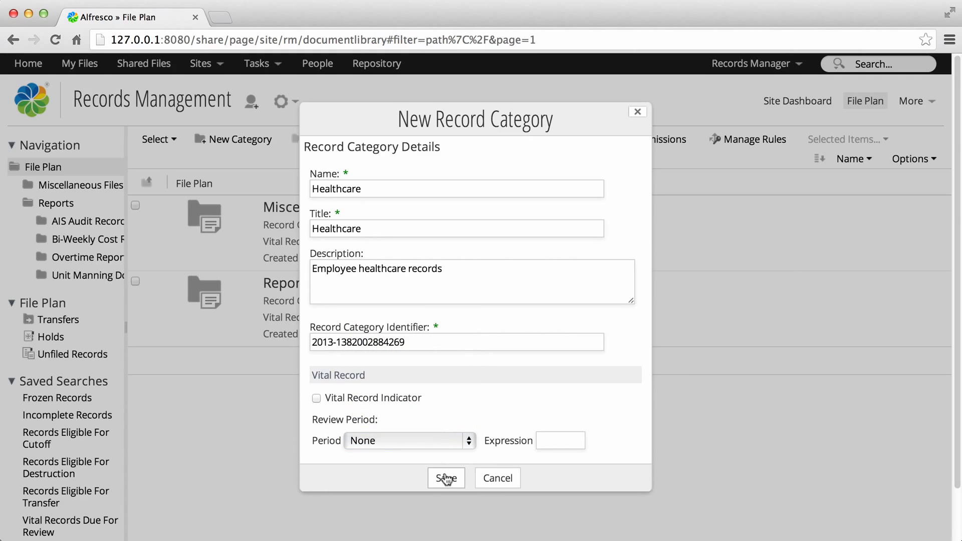
click(445, 479)
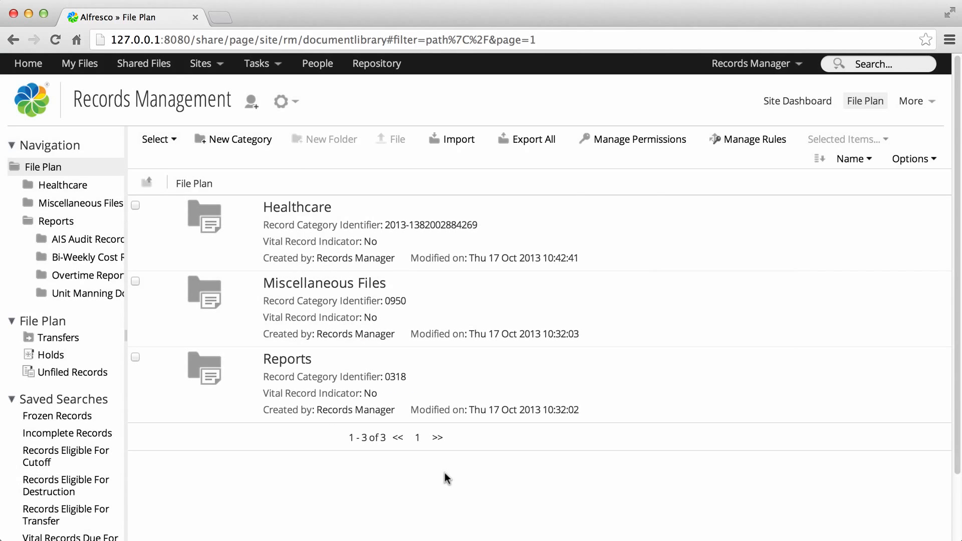